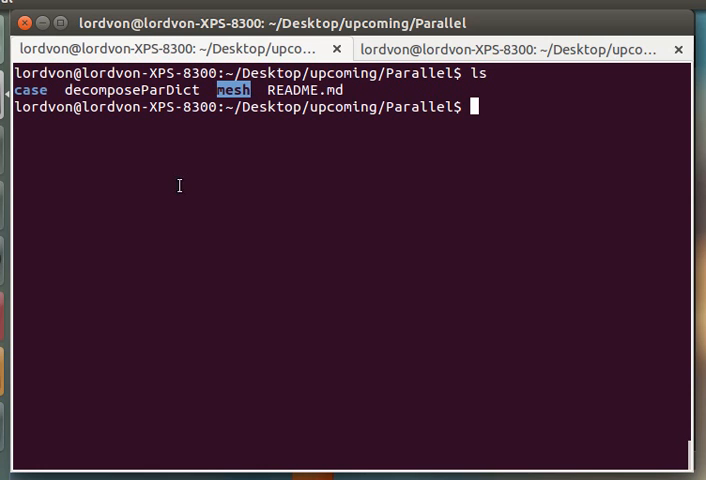
mouse_move(308, 130)
text(gmsh mesh/mesh.geo -3 -o test.msh)
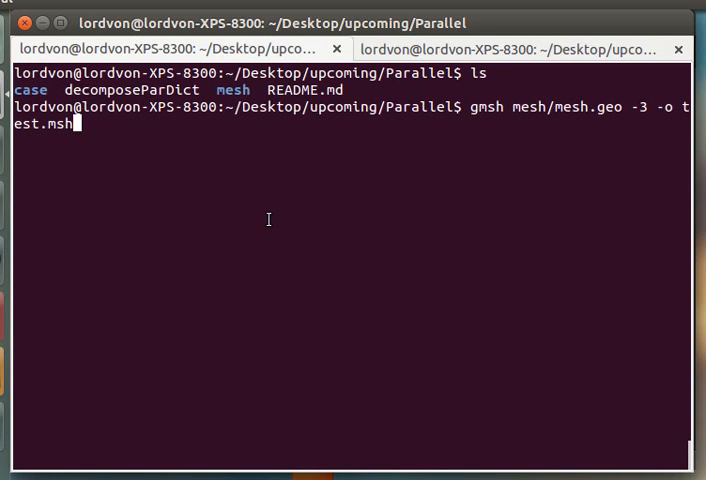
Build the 3D mesh test.msh with gmsh and convert it into the OpenFOAM case with gmshToFoam.
key(Return)
text(gmshToFoam test.msh -case case)
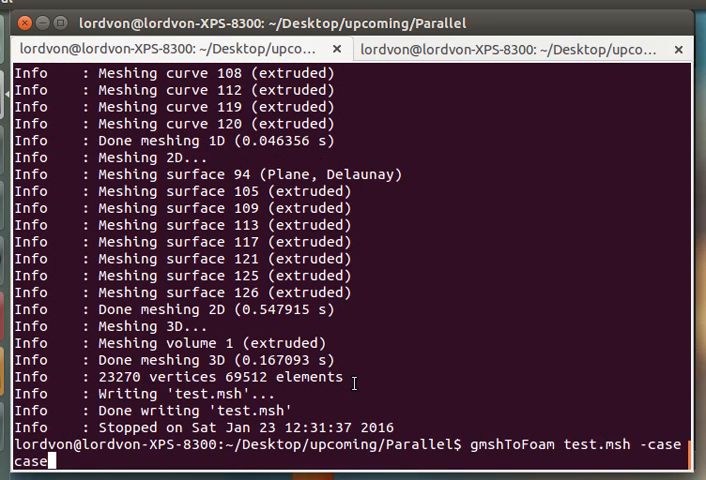
key(Return)
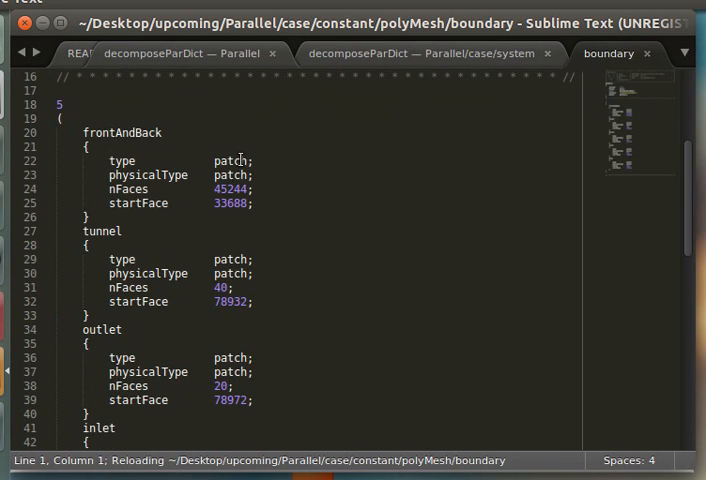
Set frontAndBack type and physicalType to empty and tunnel to wall in the boundary file.
text(empty)
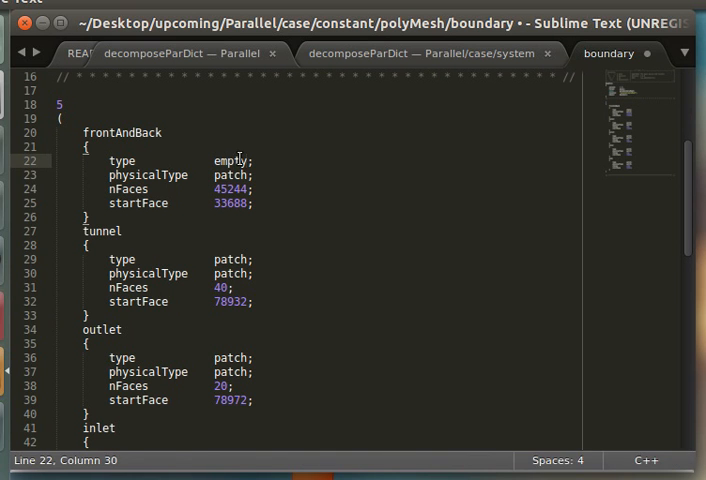
double_click(232, 174)
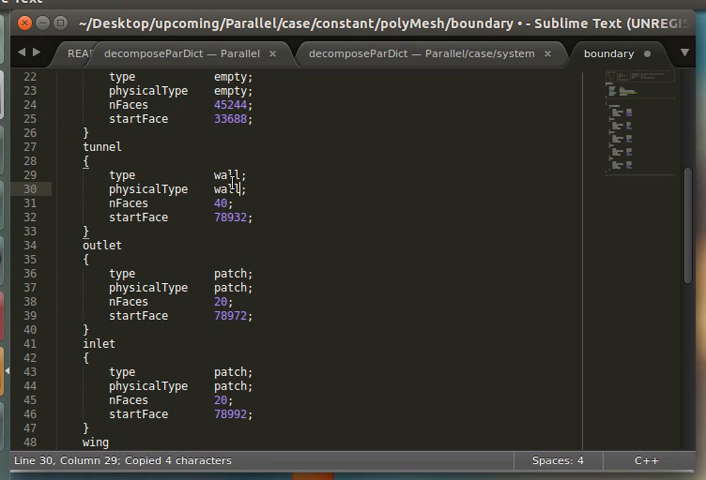
scroll(down, 3)
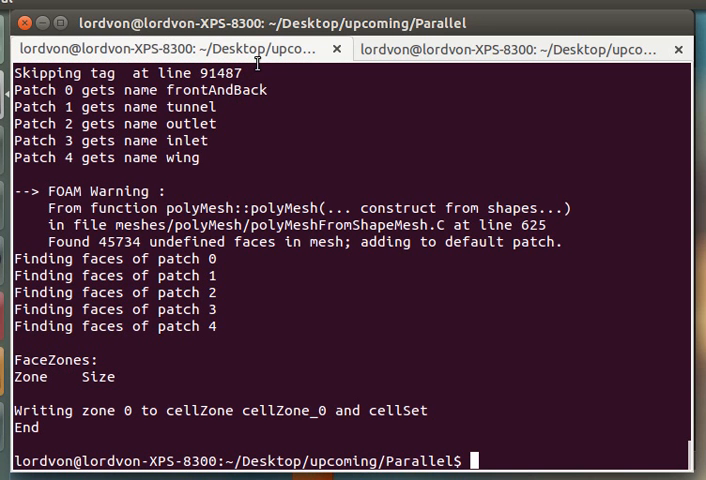
List the directory and change into the case folder holding 0, constant and system.
text(ls)
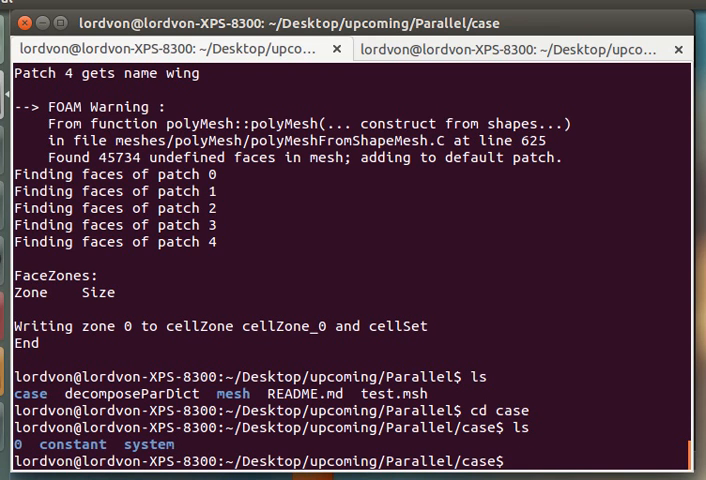
text(cd)
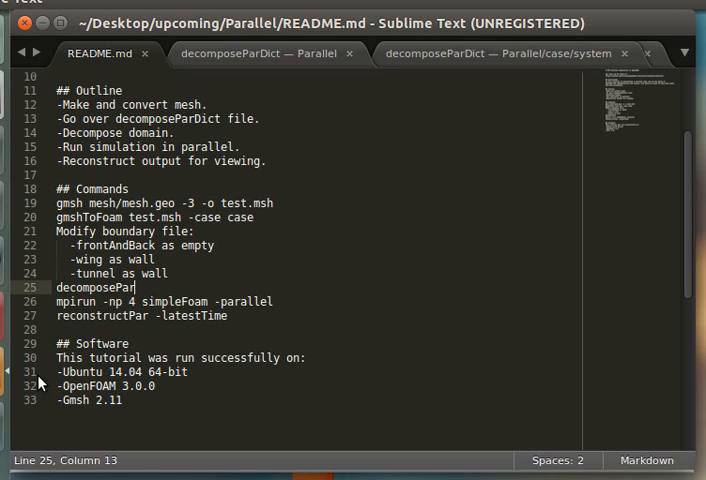
mouse_move(268, 48)
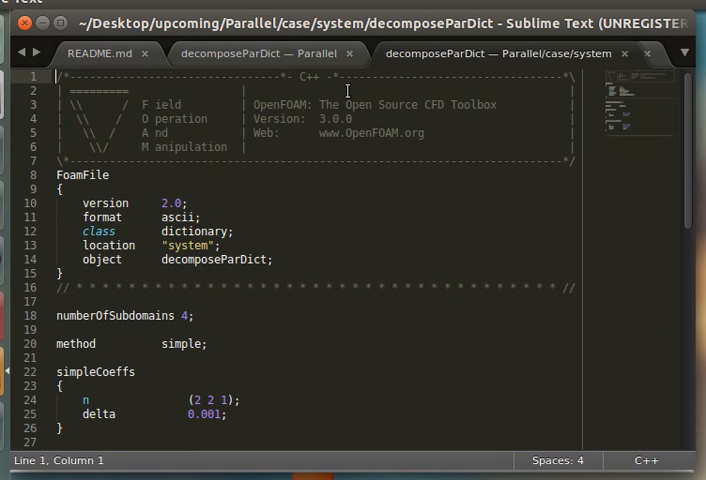
Review decomposeParDict's numberOfSubdomains value of 4 in the README example.
scroll(down, 3)
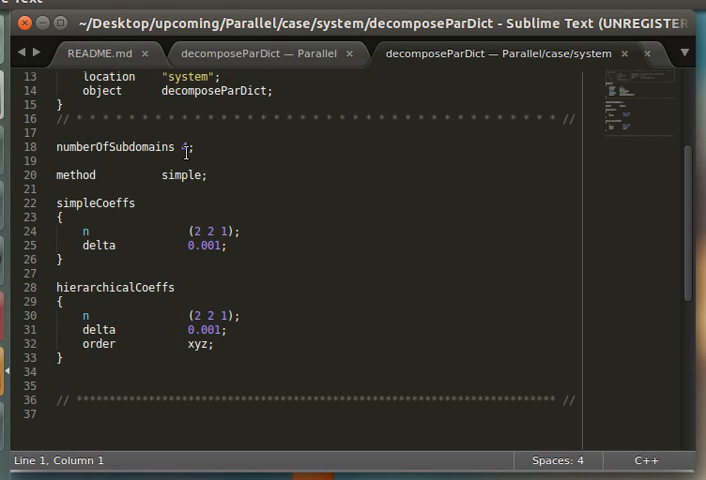
double_click(184, 148)
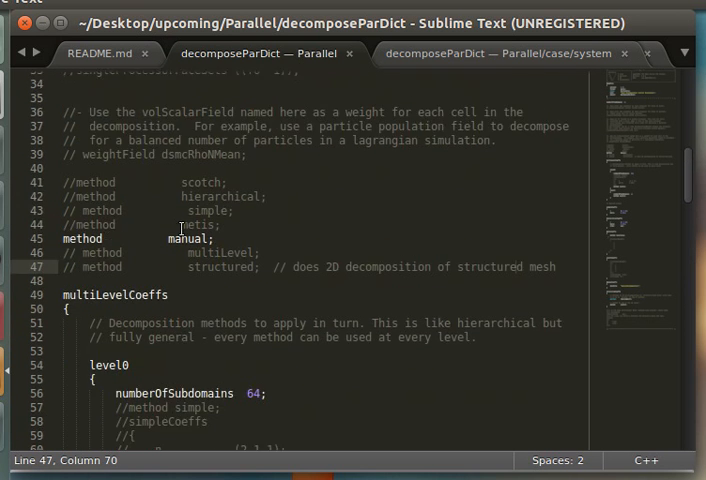
scroll(up, 3)
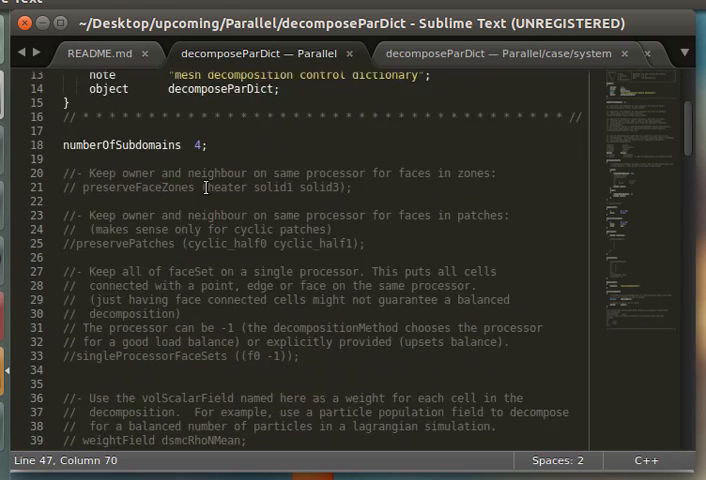
scroll(down, 3)
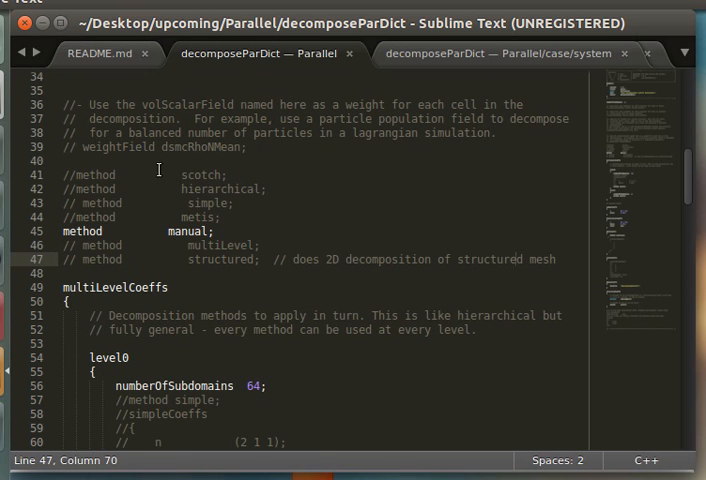
Review the alternative decomposition methods and show the case's decomposeParDict using simple method.
drag(158, 174, 258, 268)
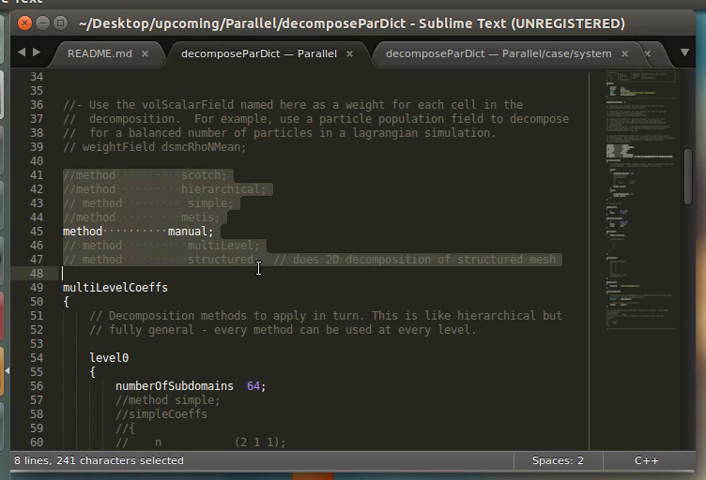
scroll(down, 3)
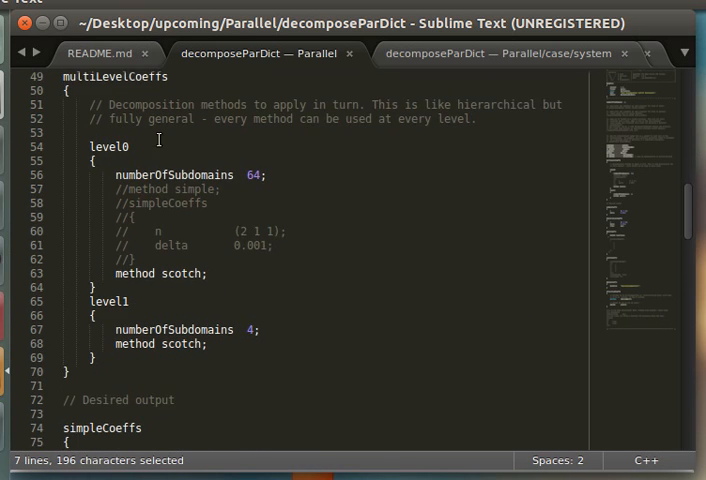
scroll(down, 3)
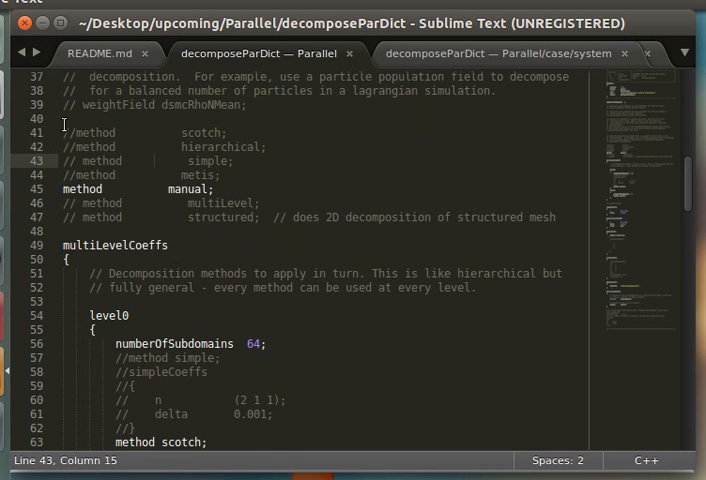
click(268, 216)
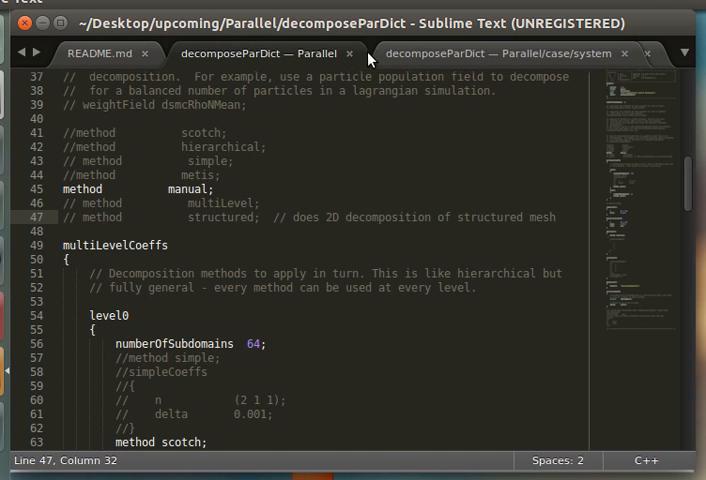
click(516, 52)
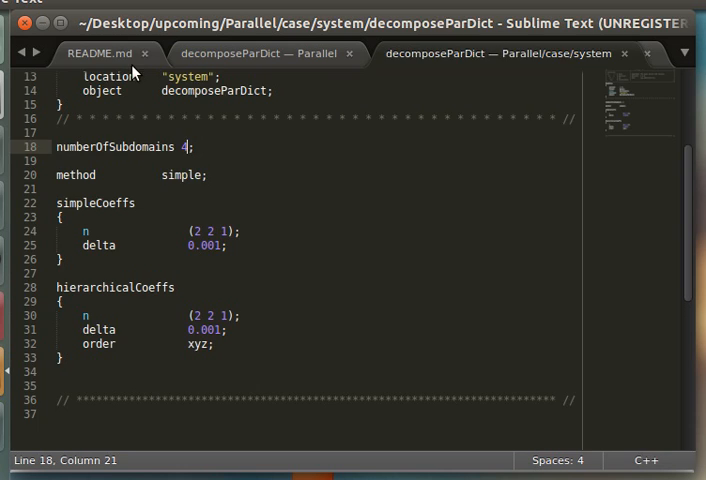
click(98, 56)
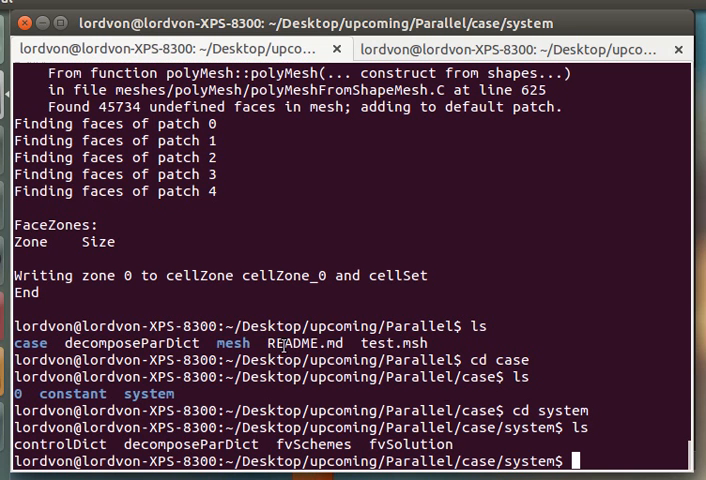
mouse_move(540, 456)
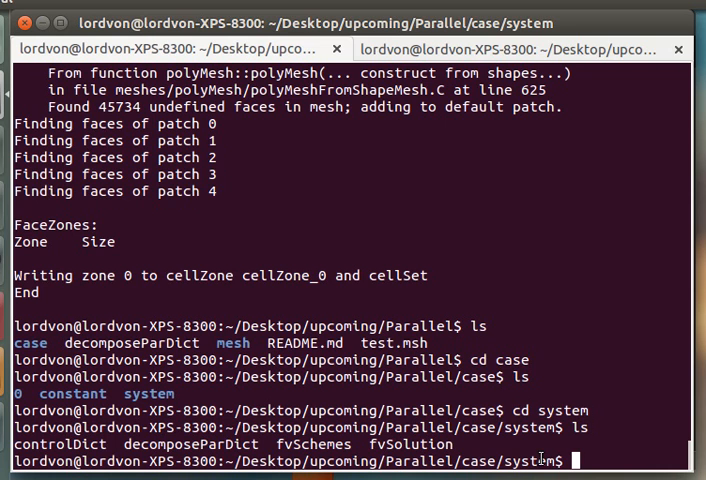
Verify decomposePar produced processor0-3 folders, each containing 0 and constant.
text(cd ../)
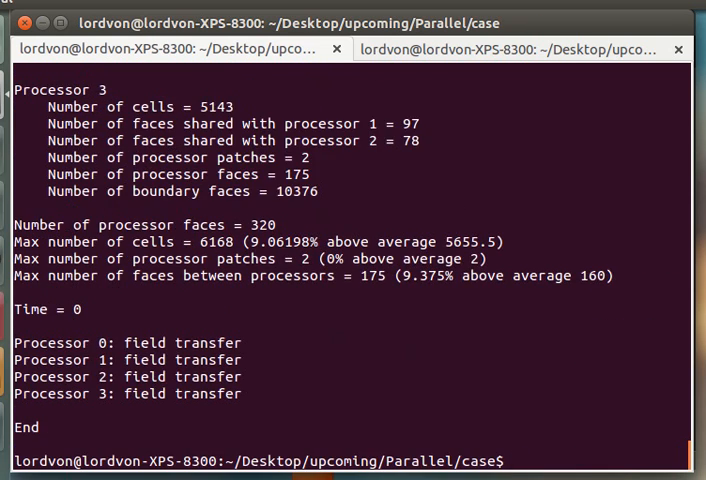
mouse_move(230, 270)
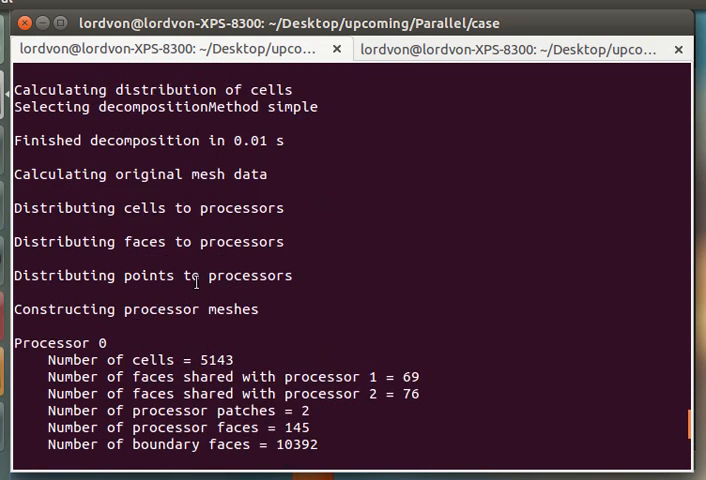
scroll(down, 3)
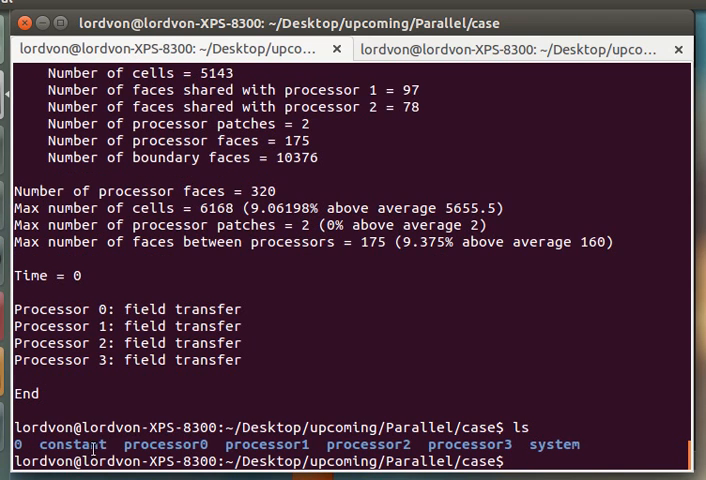
double_click(76, 444)
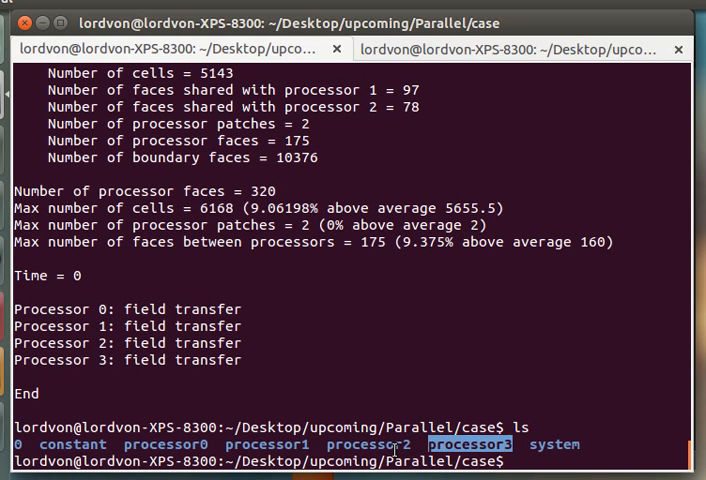
text(ls proc*)
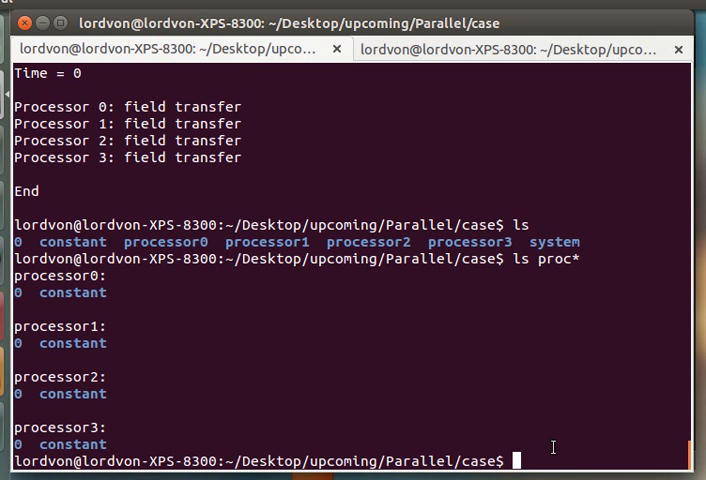
mouse_move(336, 124)
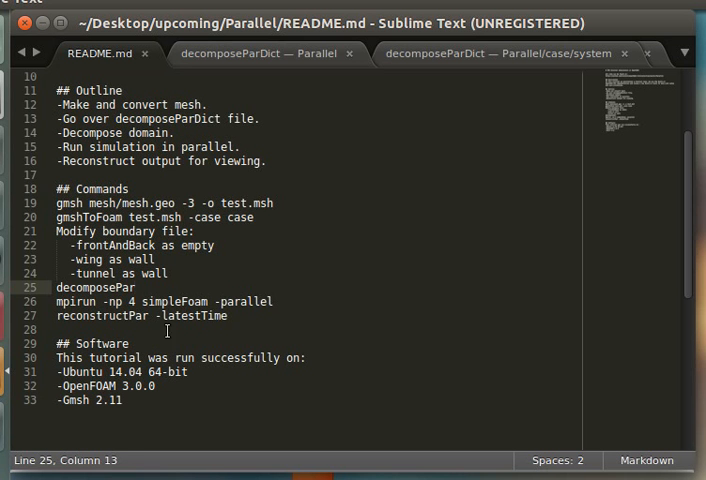
Select the 'mpirun -np 4 simpleFoam -parallel' line in the README for copying.
triple_click(160, 300)
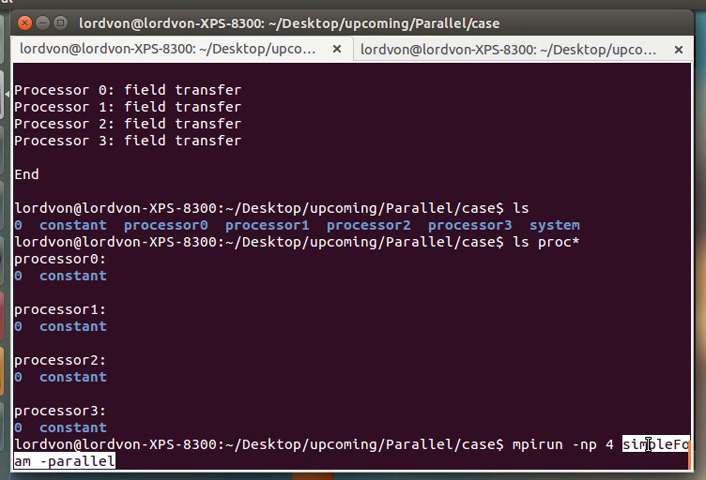
mouse_move(640, 444)
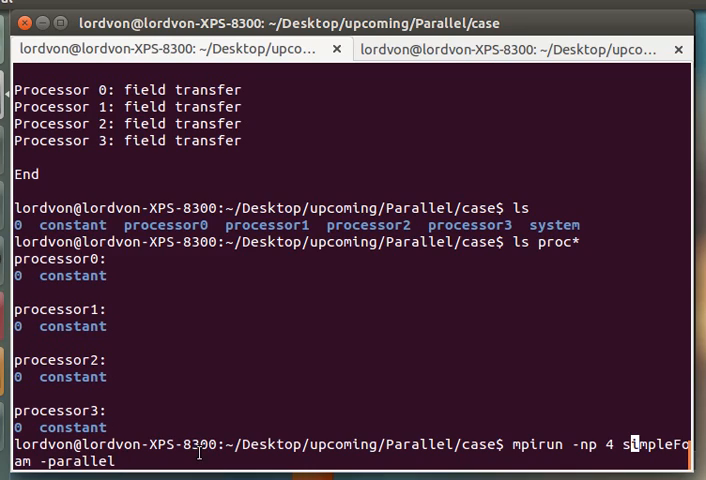
Run simpleFoam in parallel on 4 processors to time 500 and list the case folder.
key(Return)
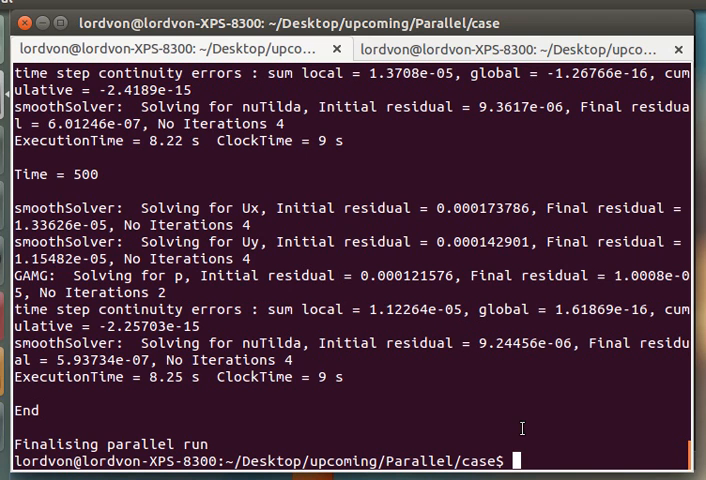
text(ls)
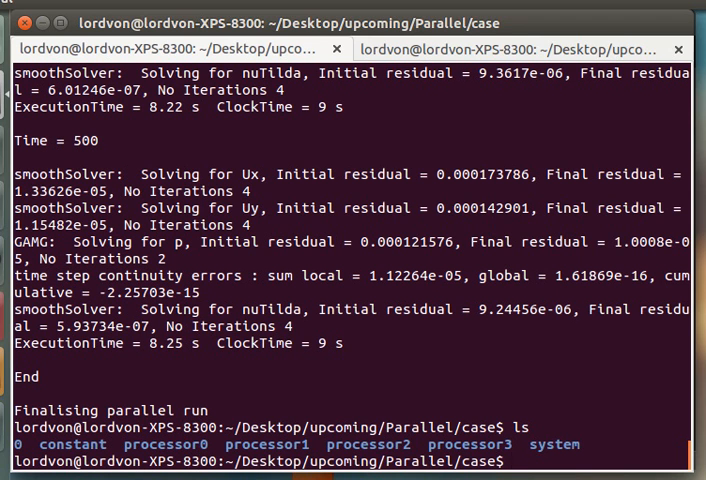
Run reconstructPar -latestTime to rebuild the latest time step and list the case.
text(ls proc*)
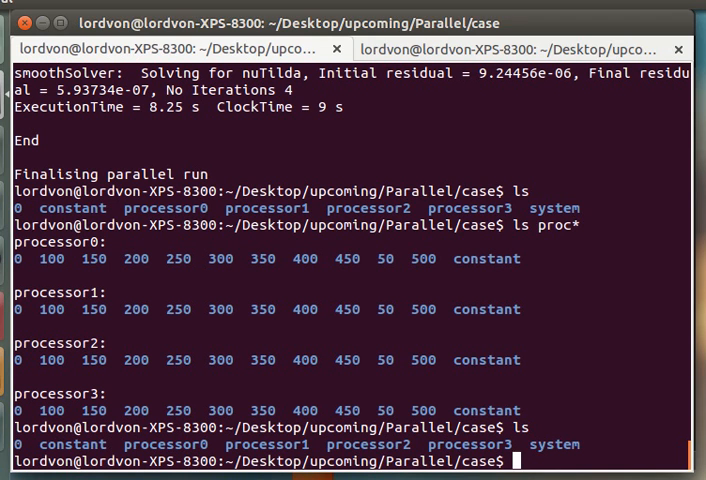
text(re)
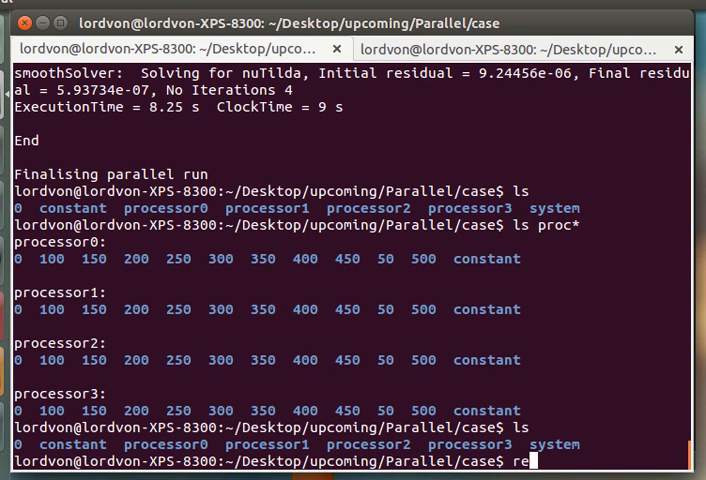
text(constructPar)
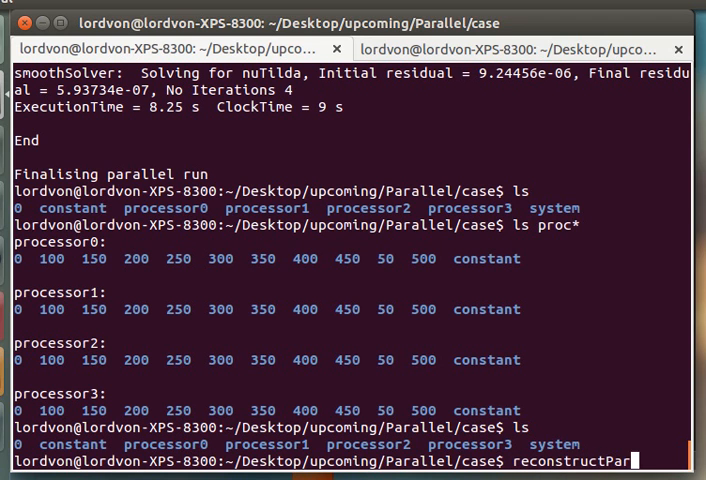
text(-latestTime)
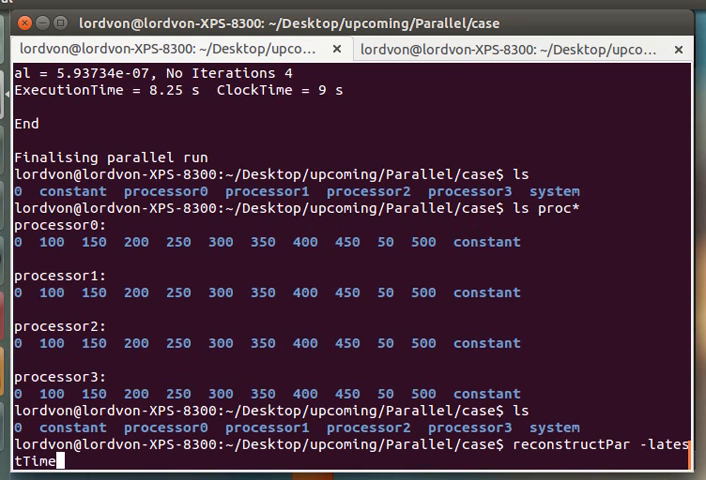
key(Return)
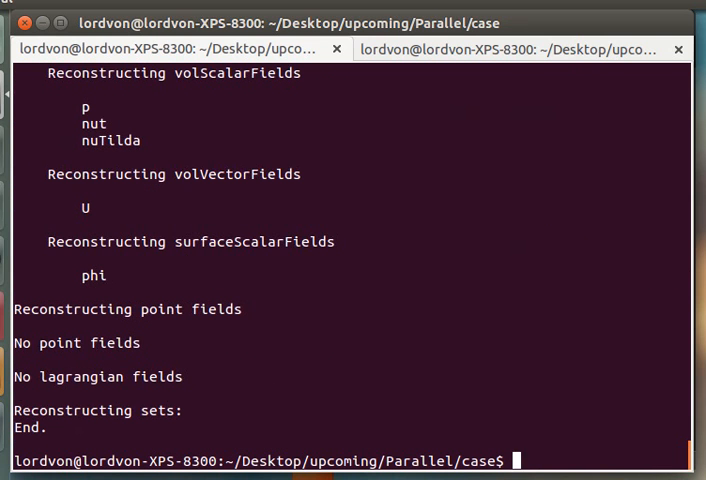
text(ls)
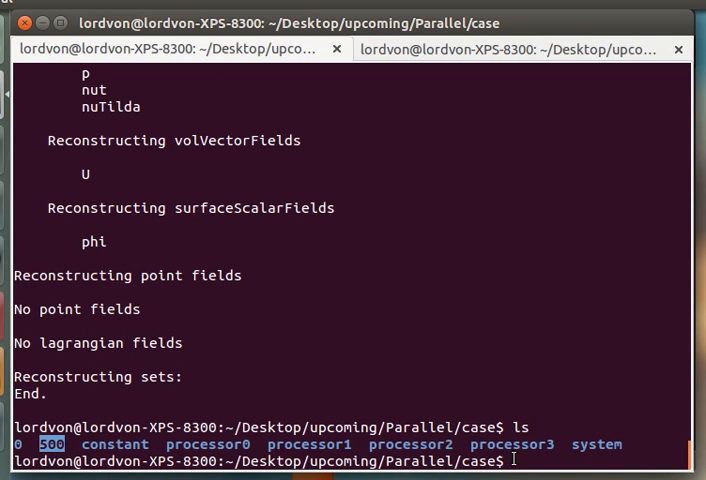
Confirm the reconstructed 500 folder exists and launch paraFoam on the case.
text(reconstructPar -latestTime)
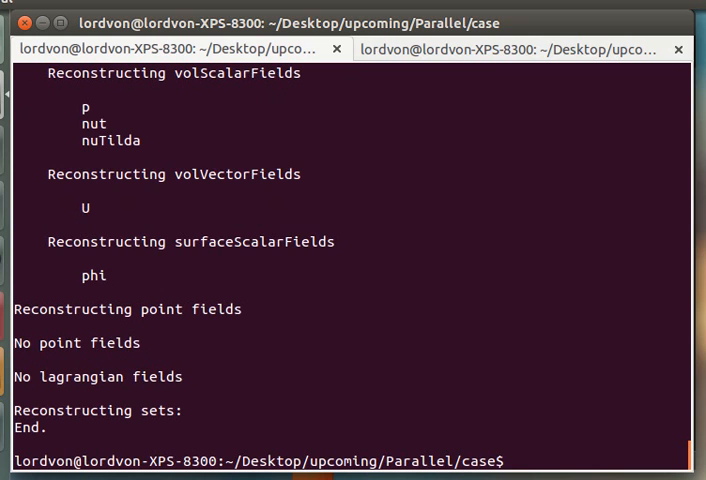
text(ls)
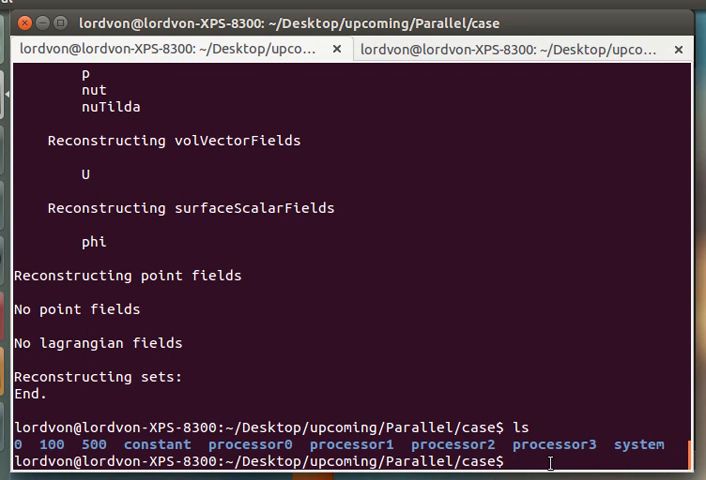
text(paraF)
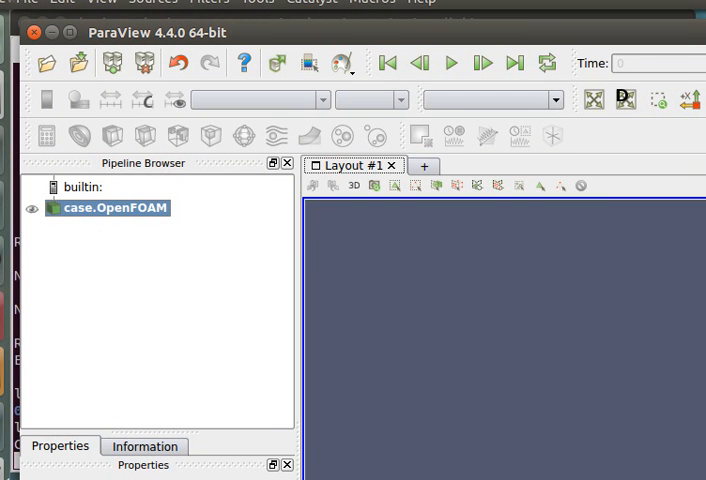
Apply case.OpenFOAM in the Pipeline Browser so the domain renders, then exit ParaView.
click(110, 208)
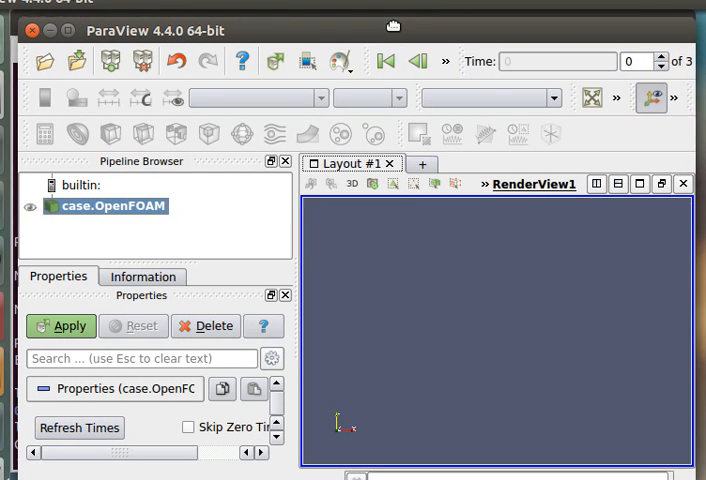
click(62, 326)
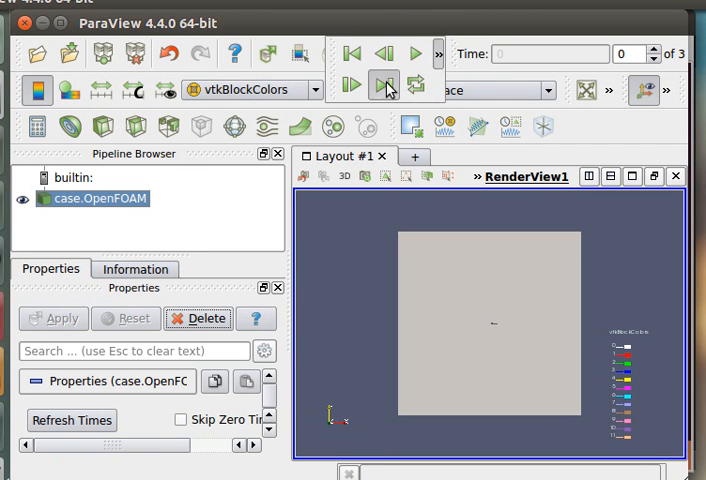
click(386, 84)
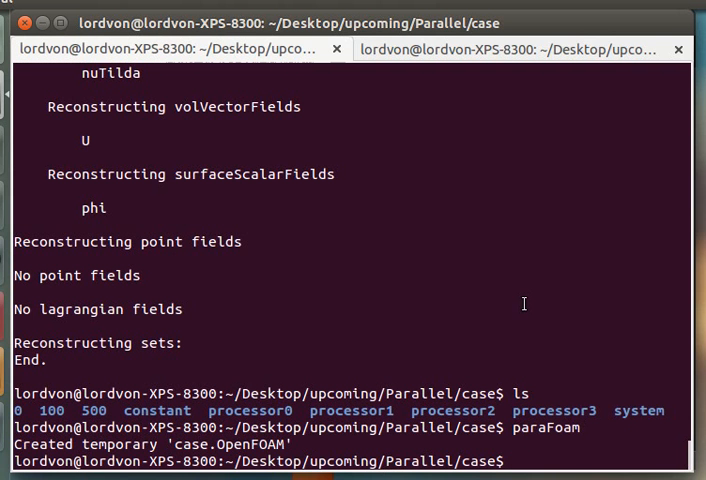
List the case folder again and begin removing the processor* directories with rm -r.
key(Return)
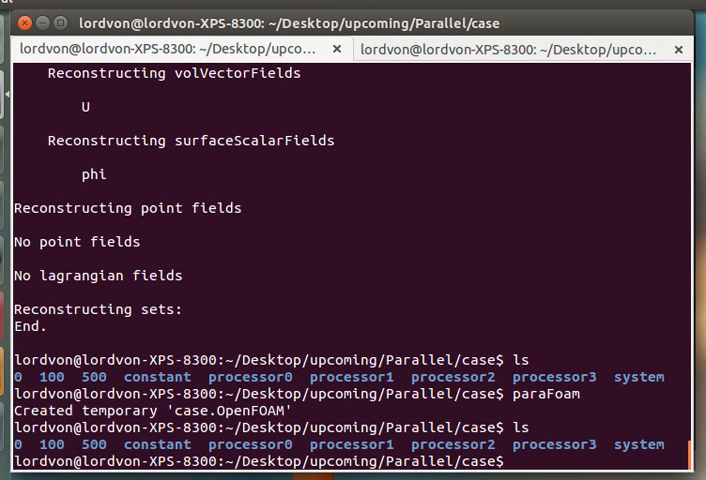
text(rm -r pro)
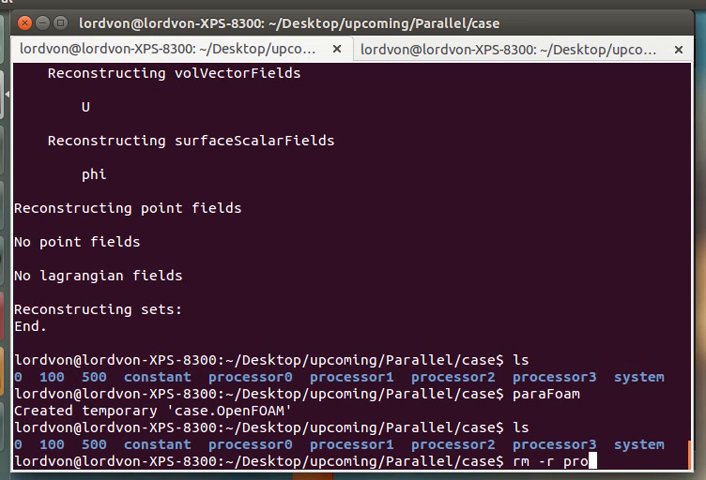